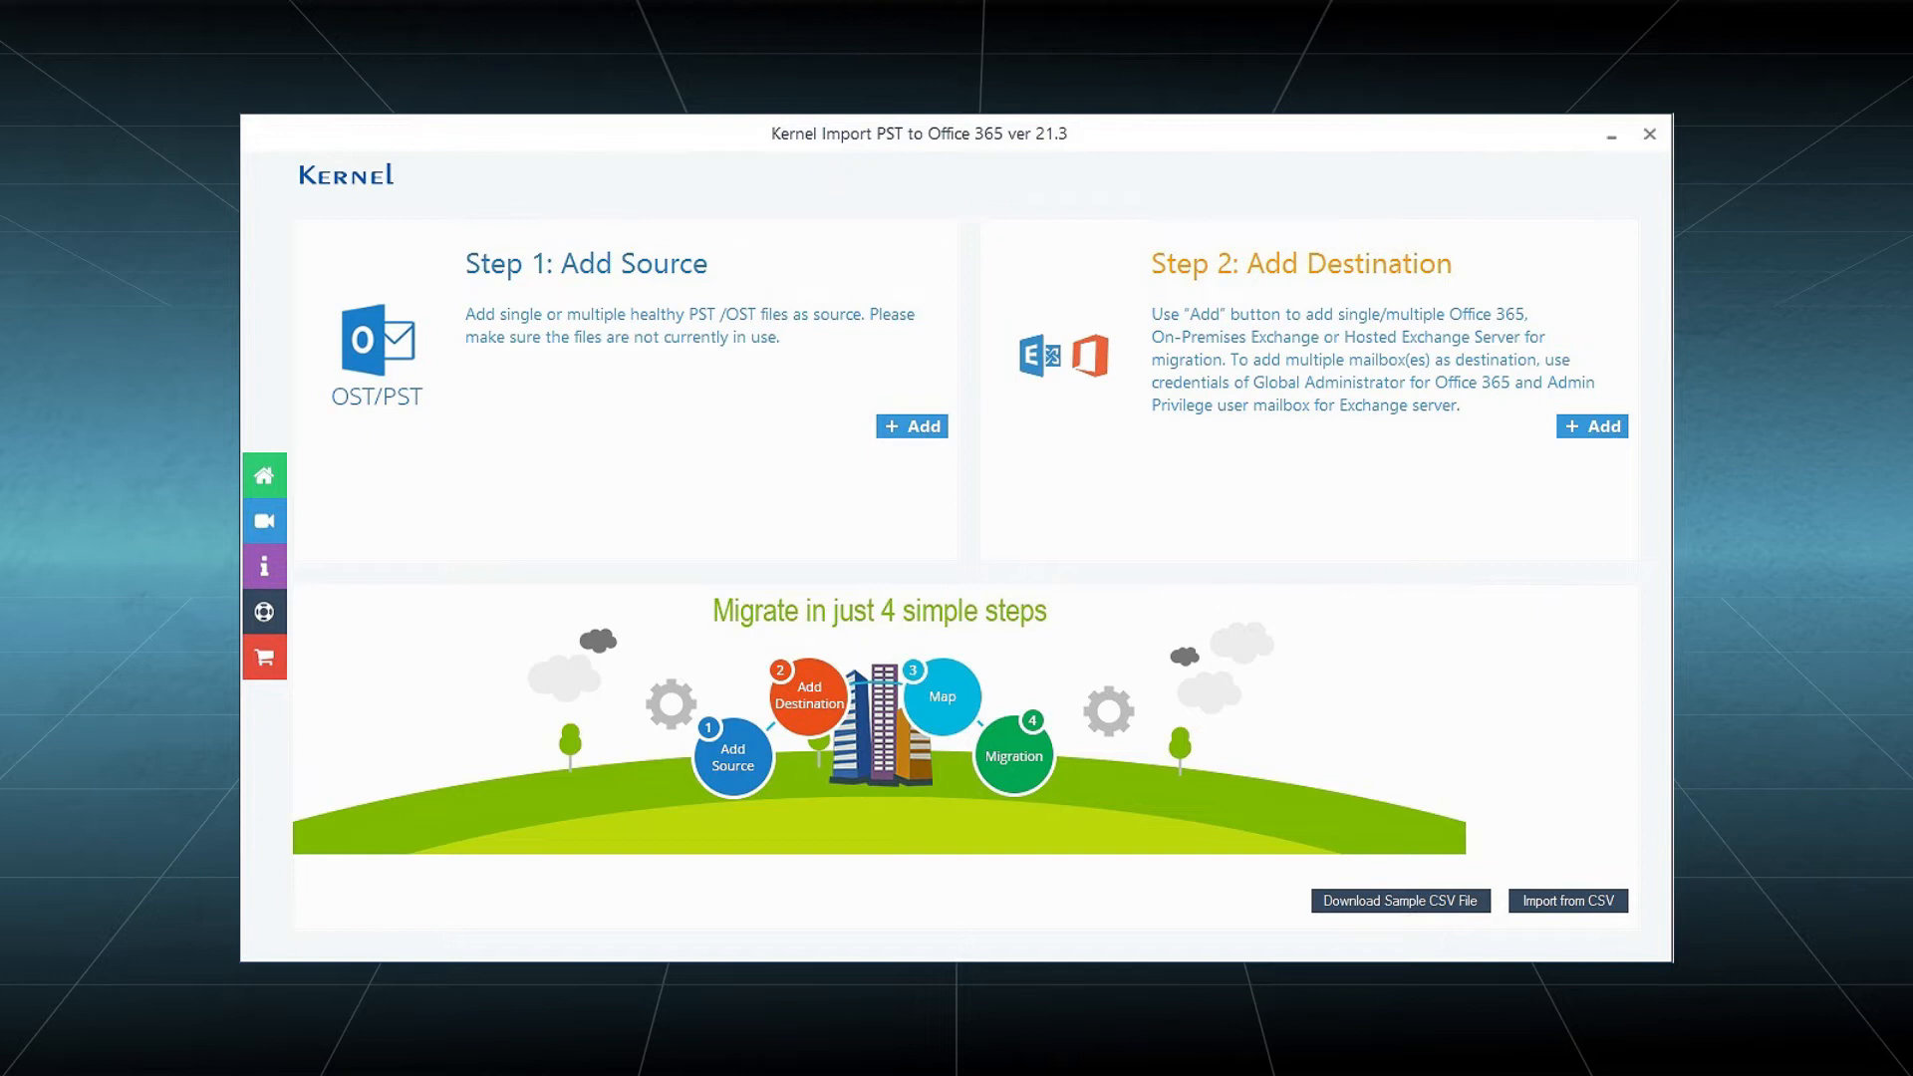
# - Add OUTLOOK.PST from the Documents folder as the source file
pyautogui.click(912, 425)
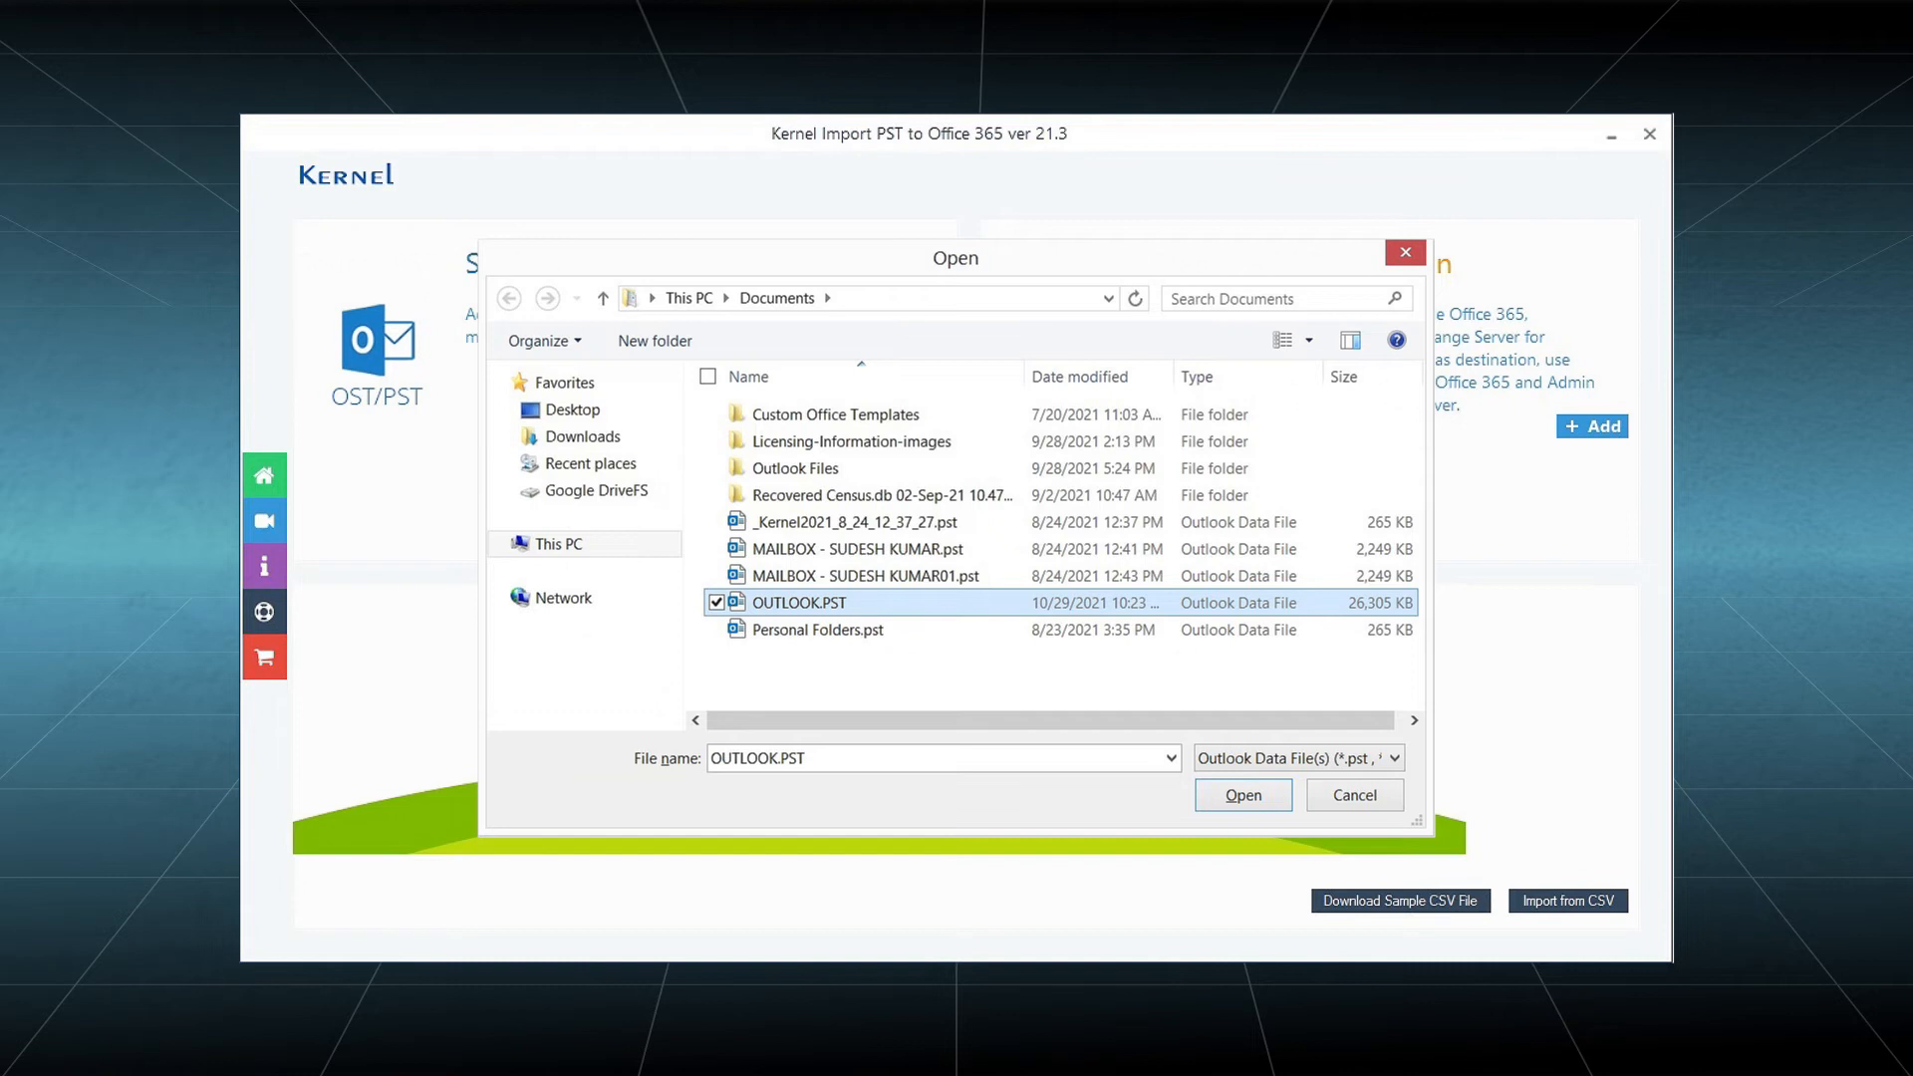
pyautogui.click(1241, 795)
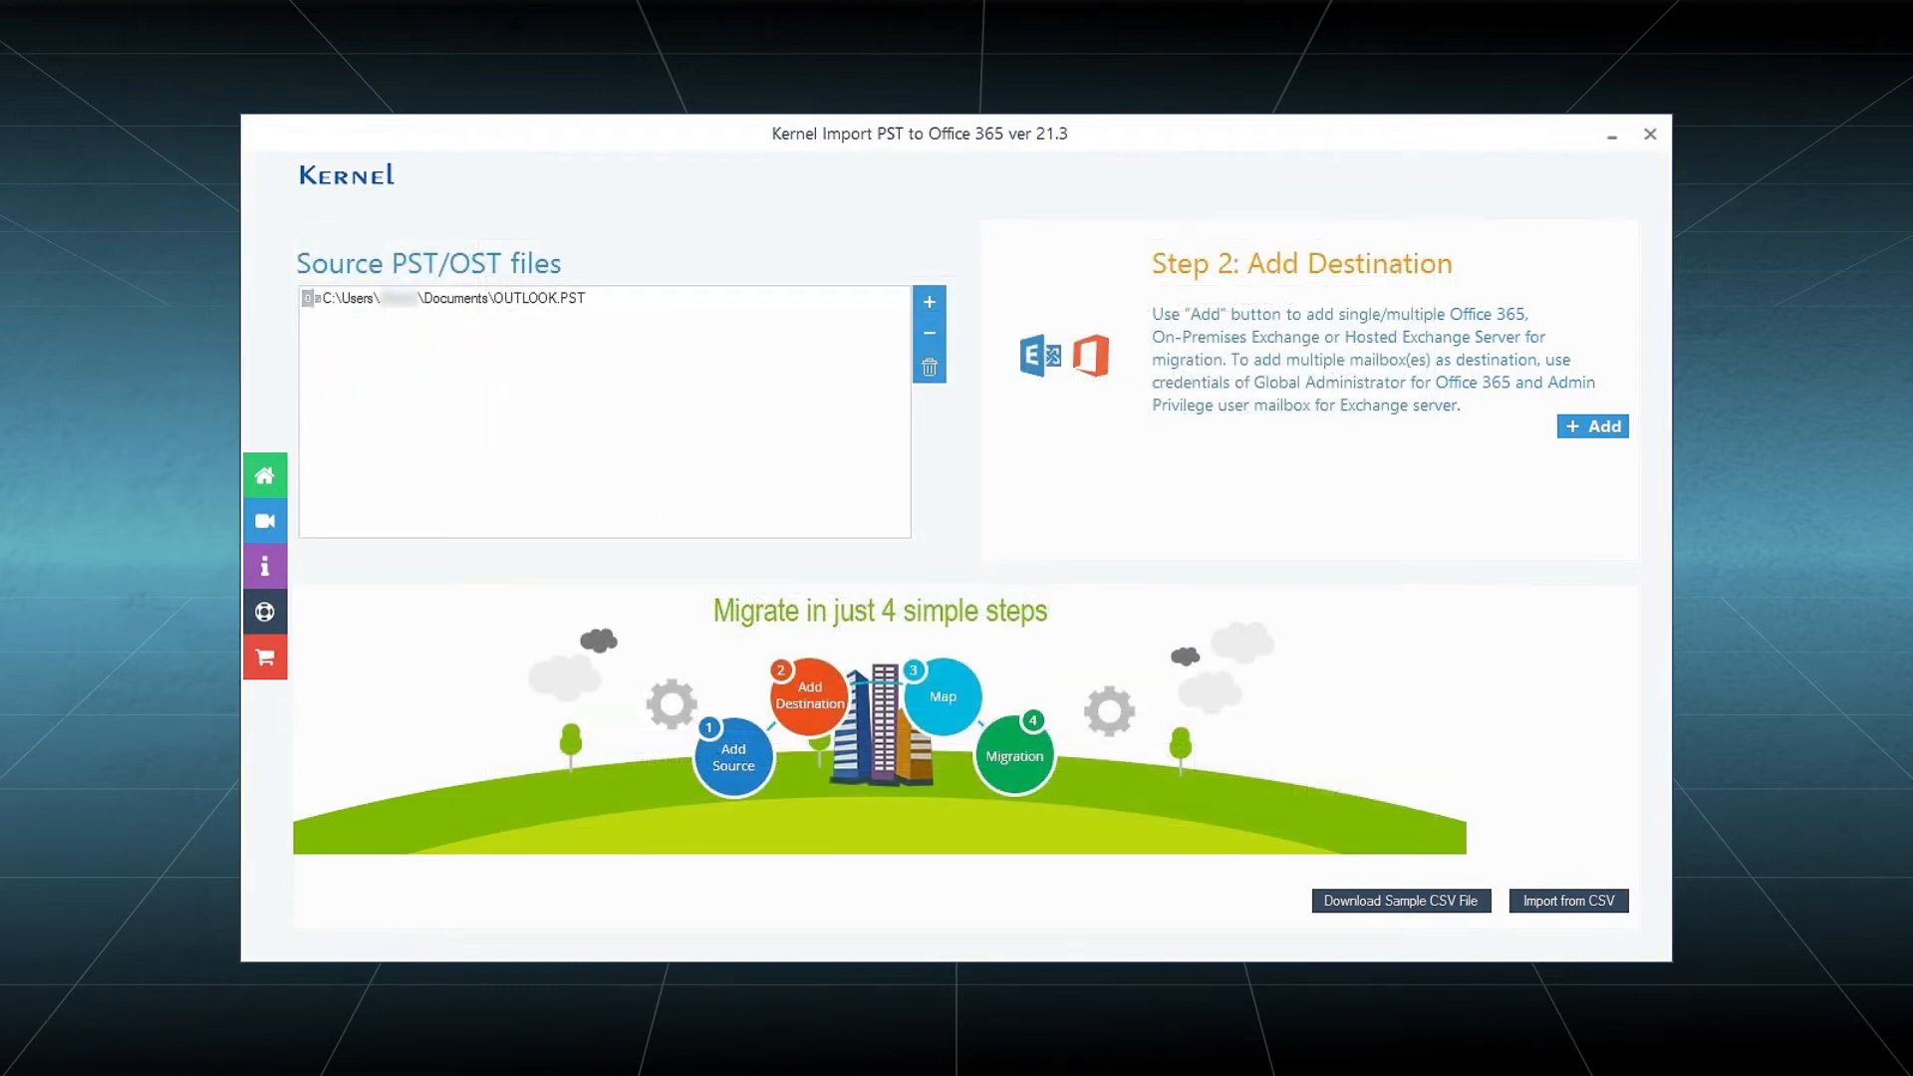
# - Add an Office 365 mailbox as the destination using Basic Authentication
pyautogui.click(1593, 426)
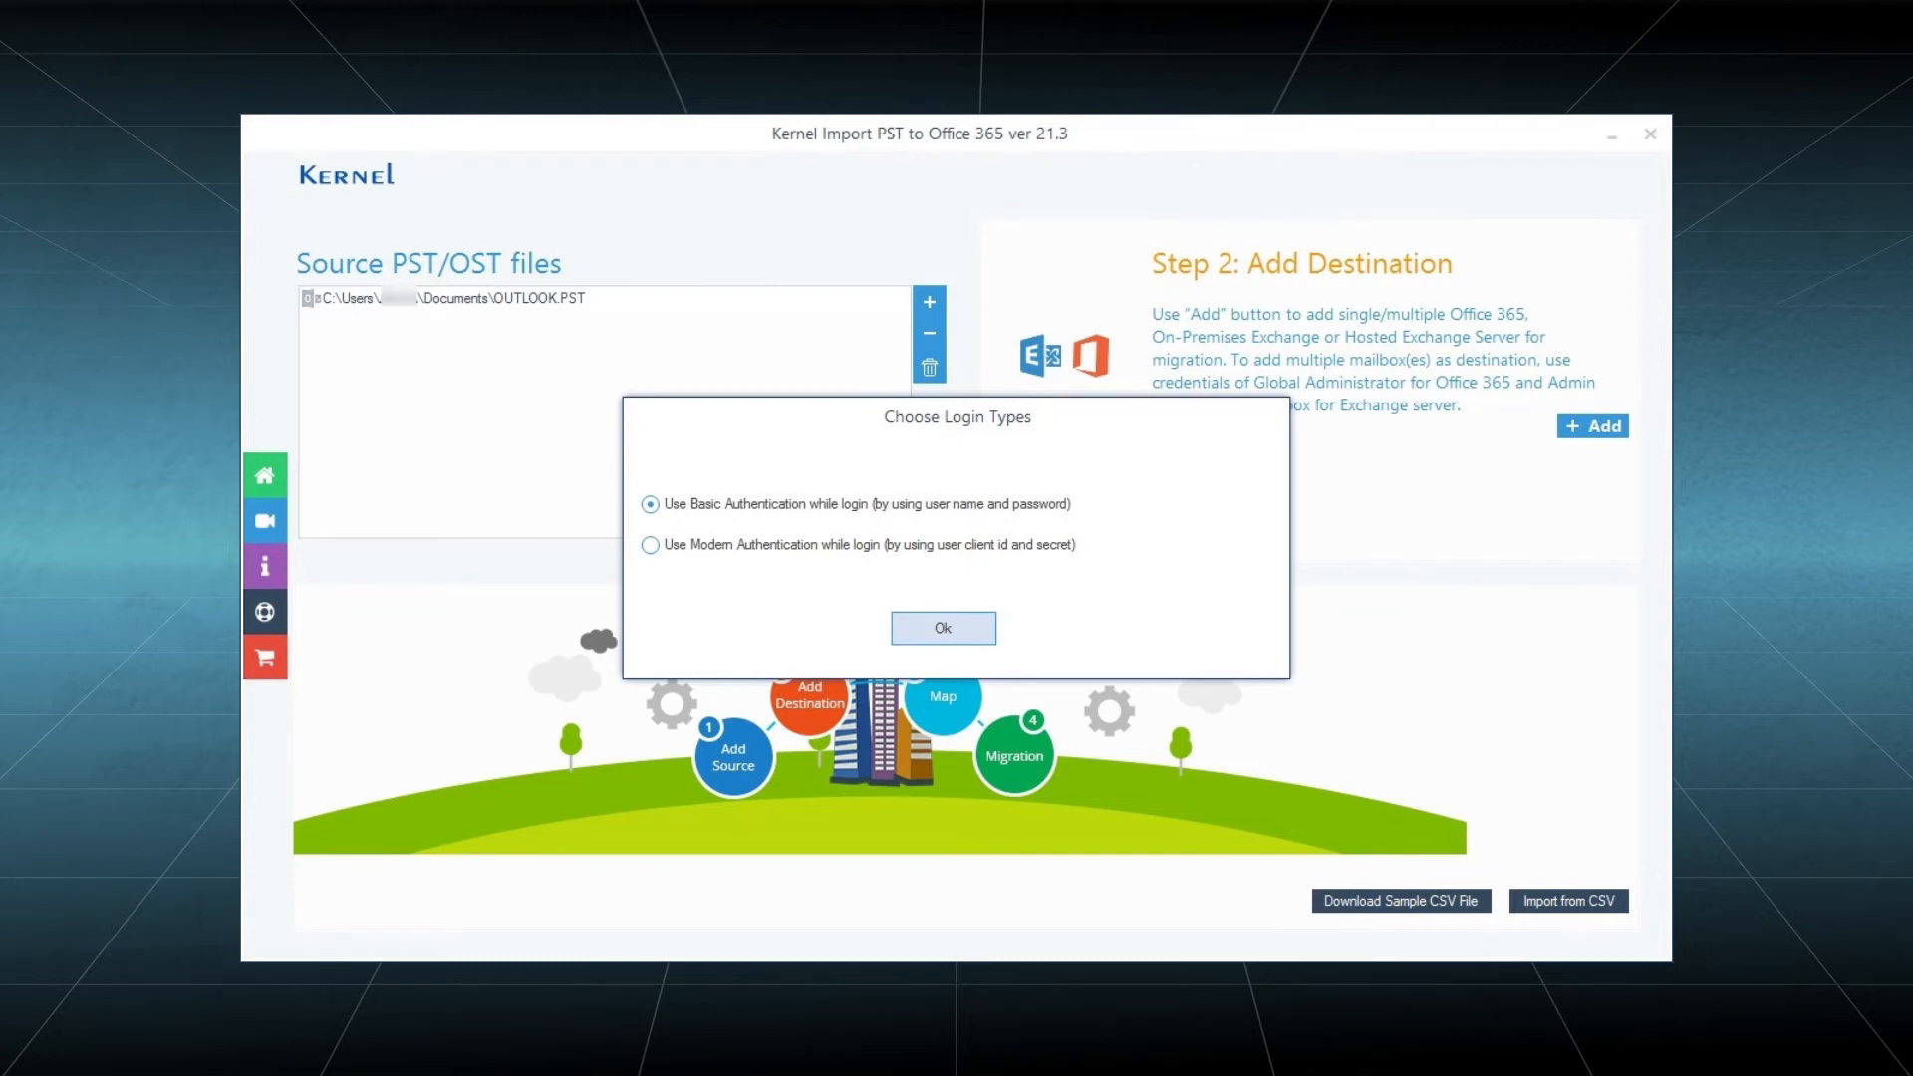
pyautogui.click(941, 627)
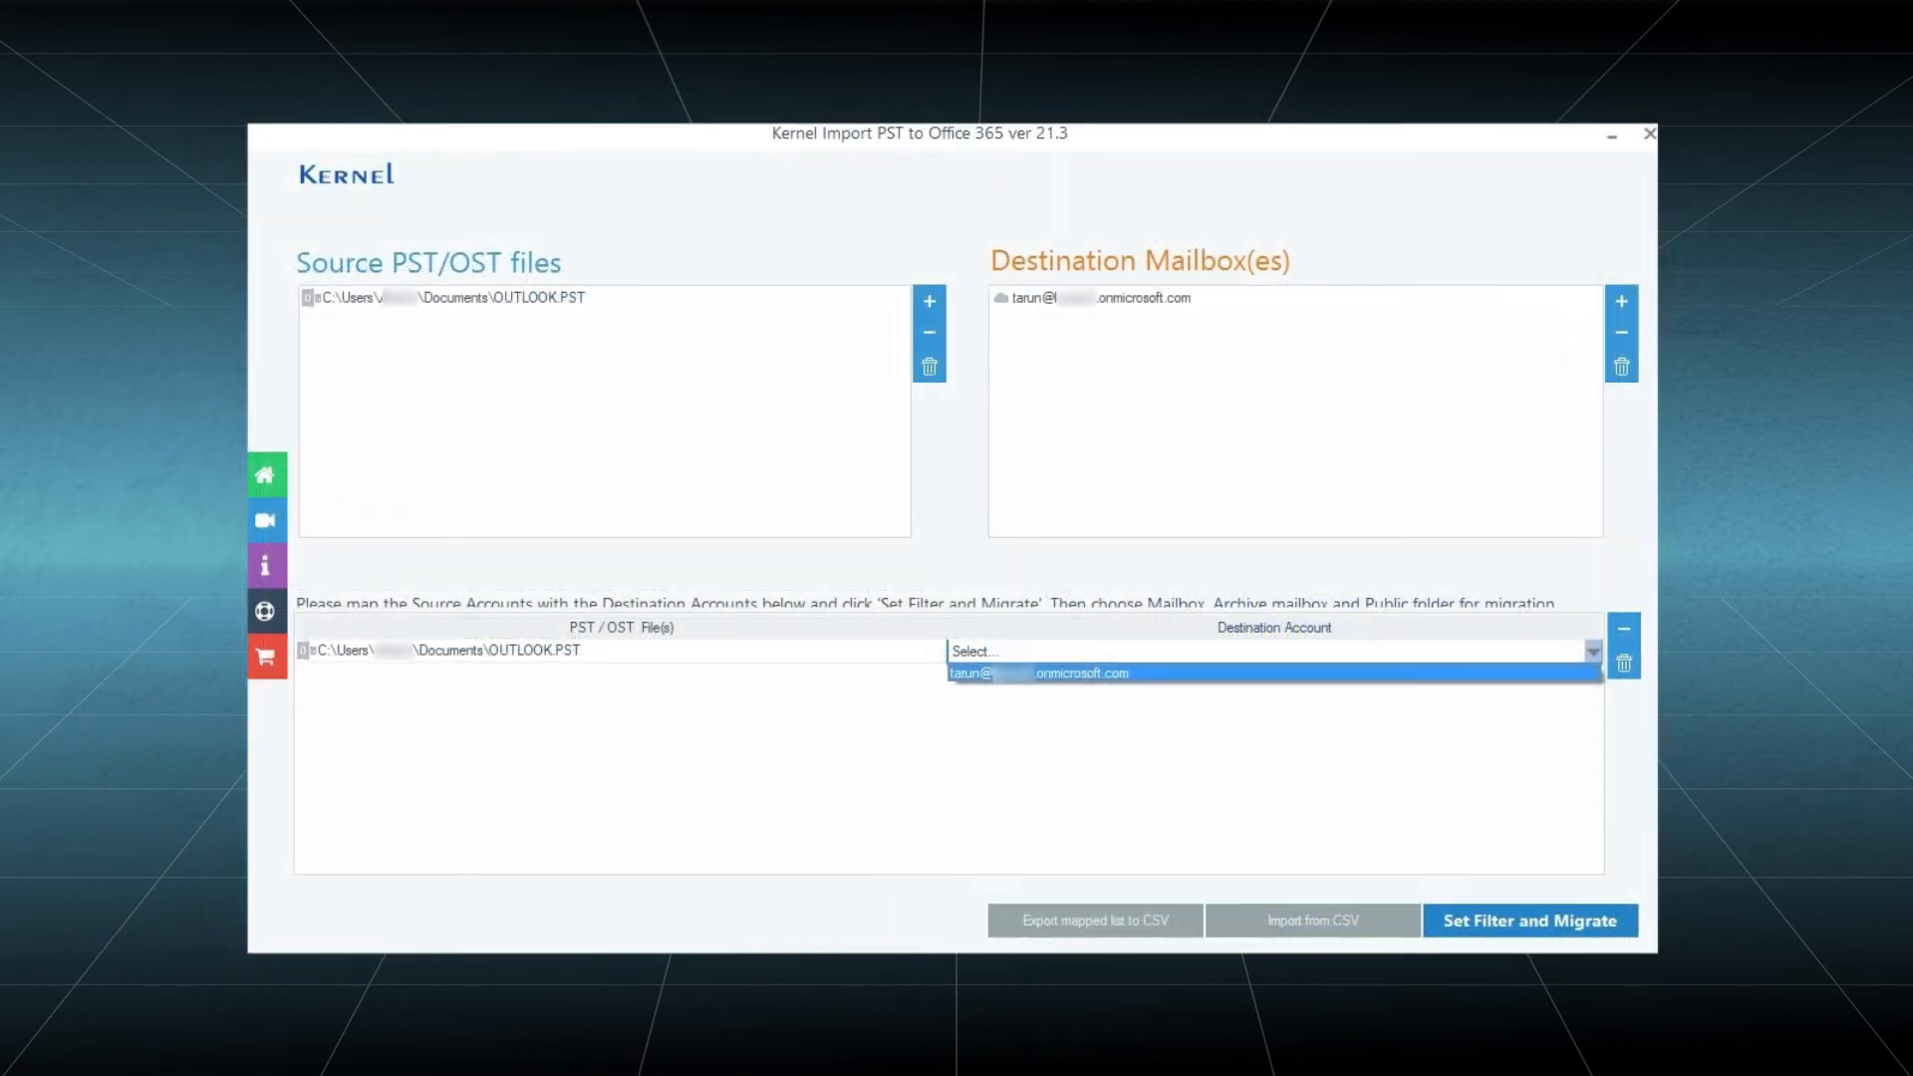
# - Map OUTLOOK.PST to the Office 365 mailbox and proceed to migration type selection
pyautogui.click(1038, 673)
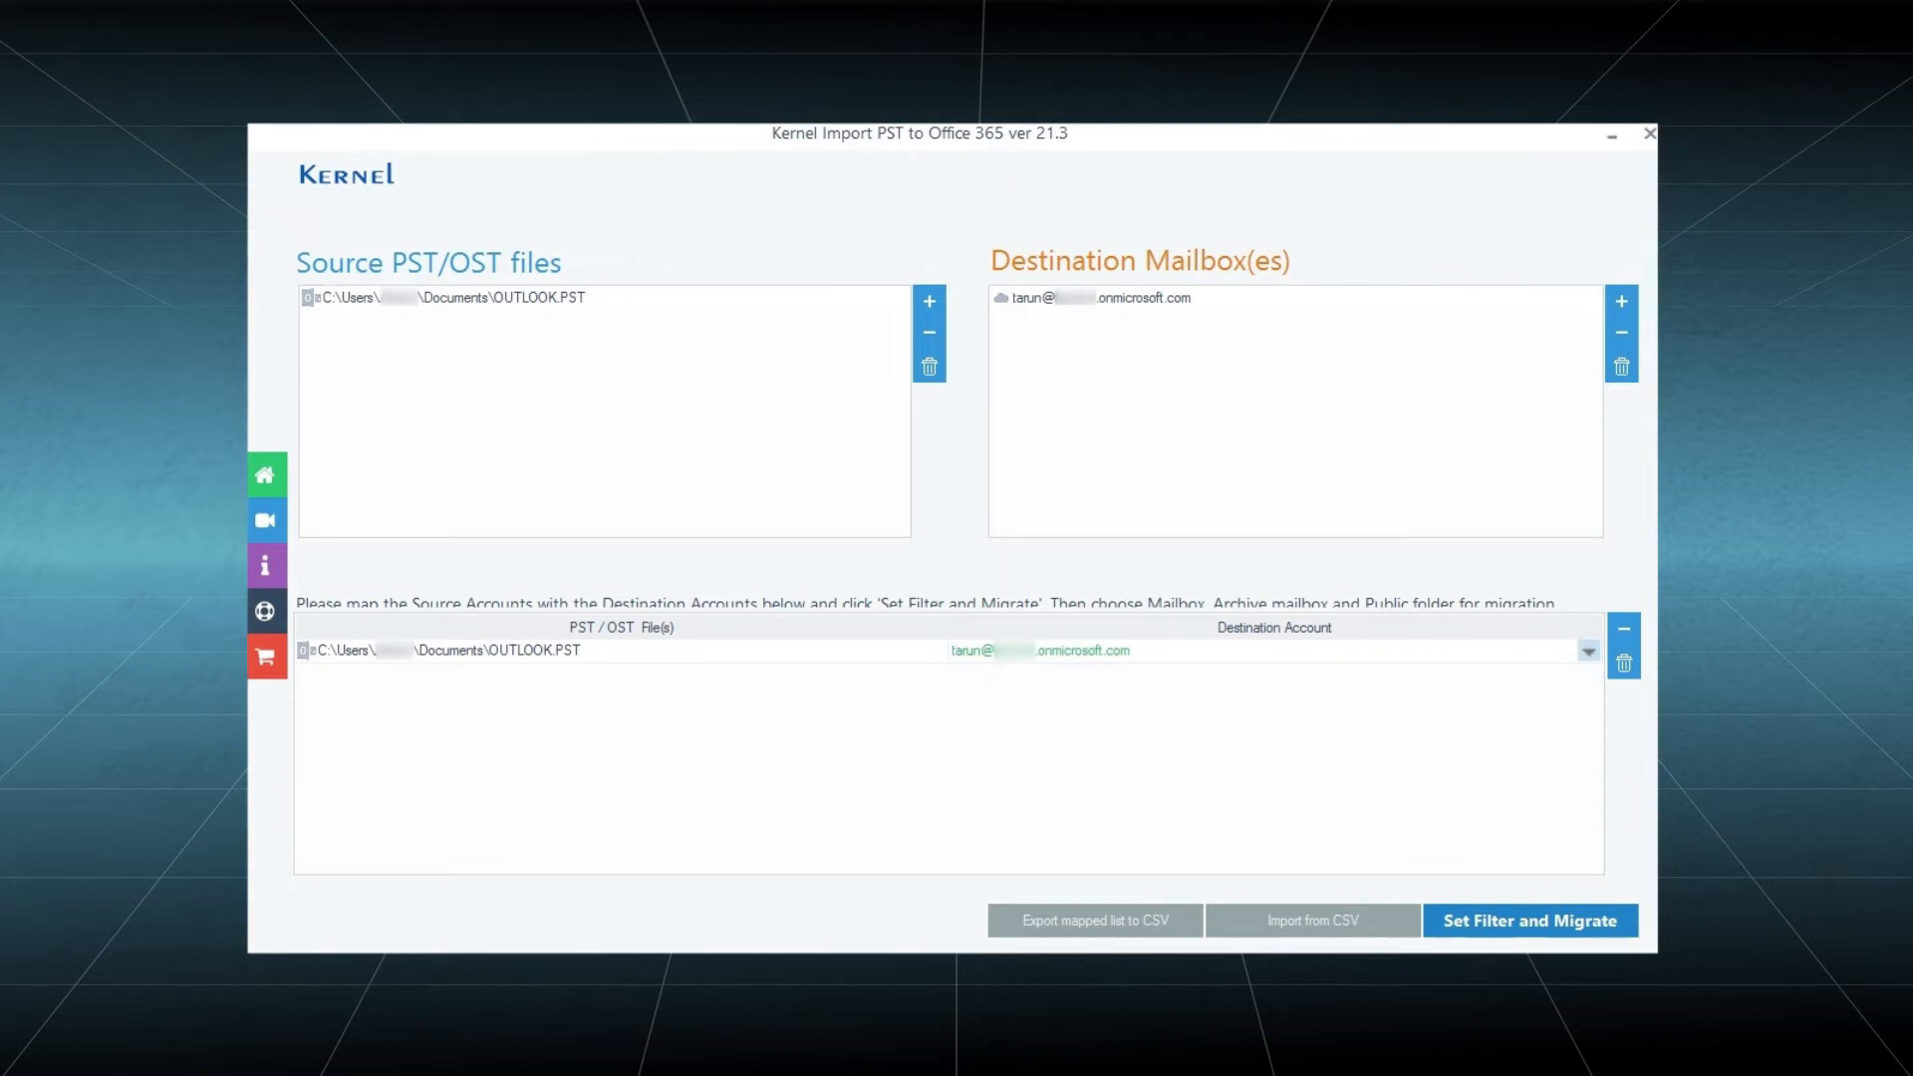
pyautogui.click(1531, 921)
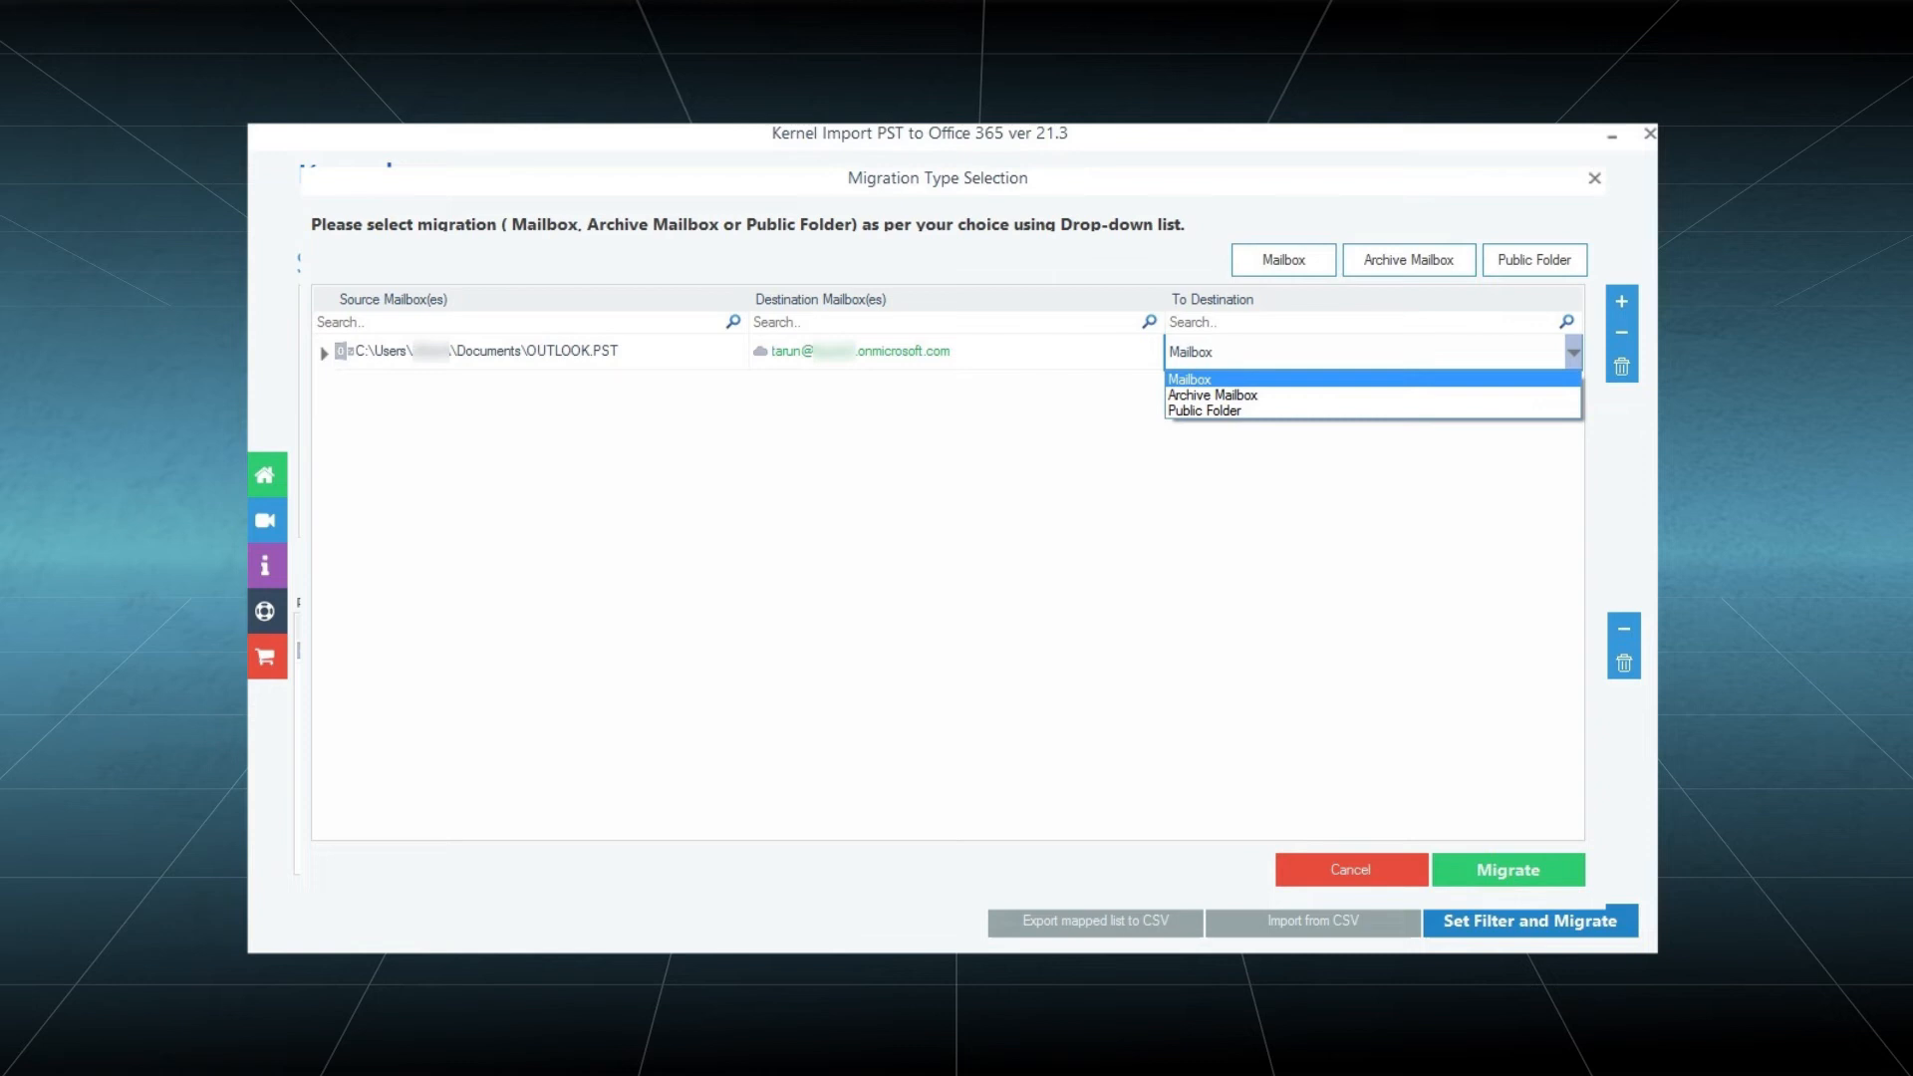
pyautogui.click(1528, 919)
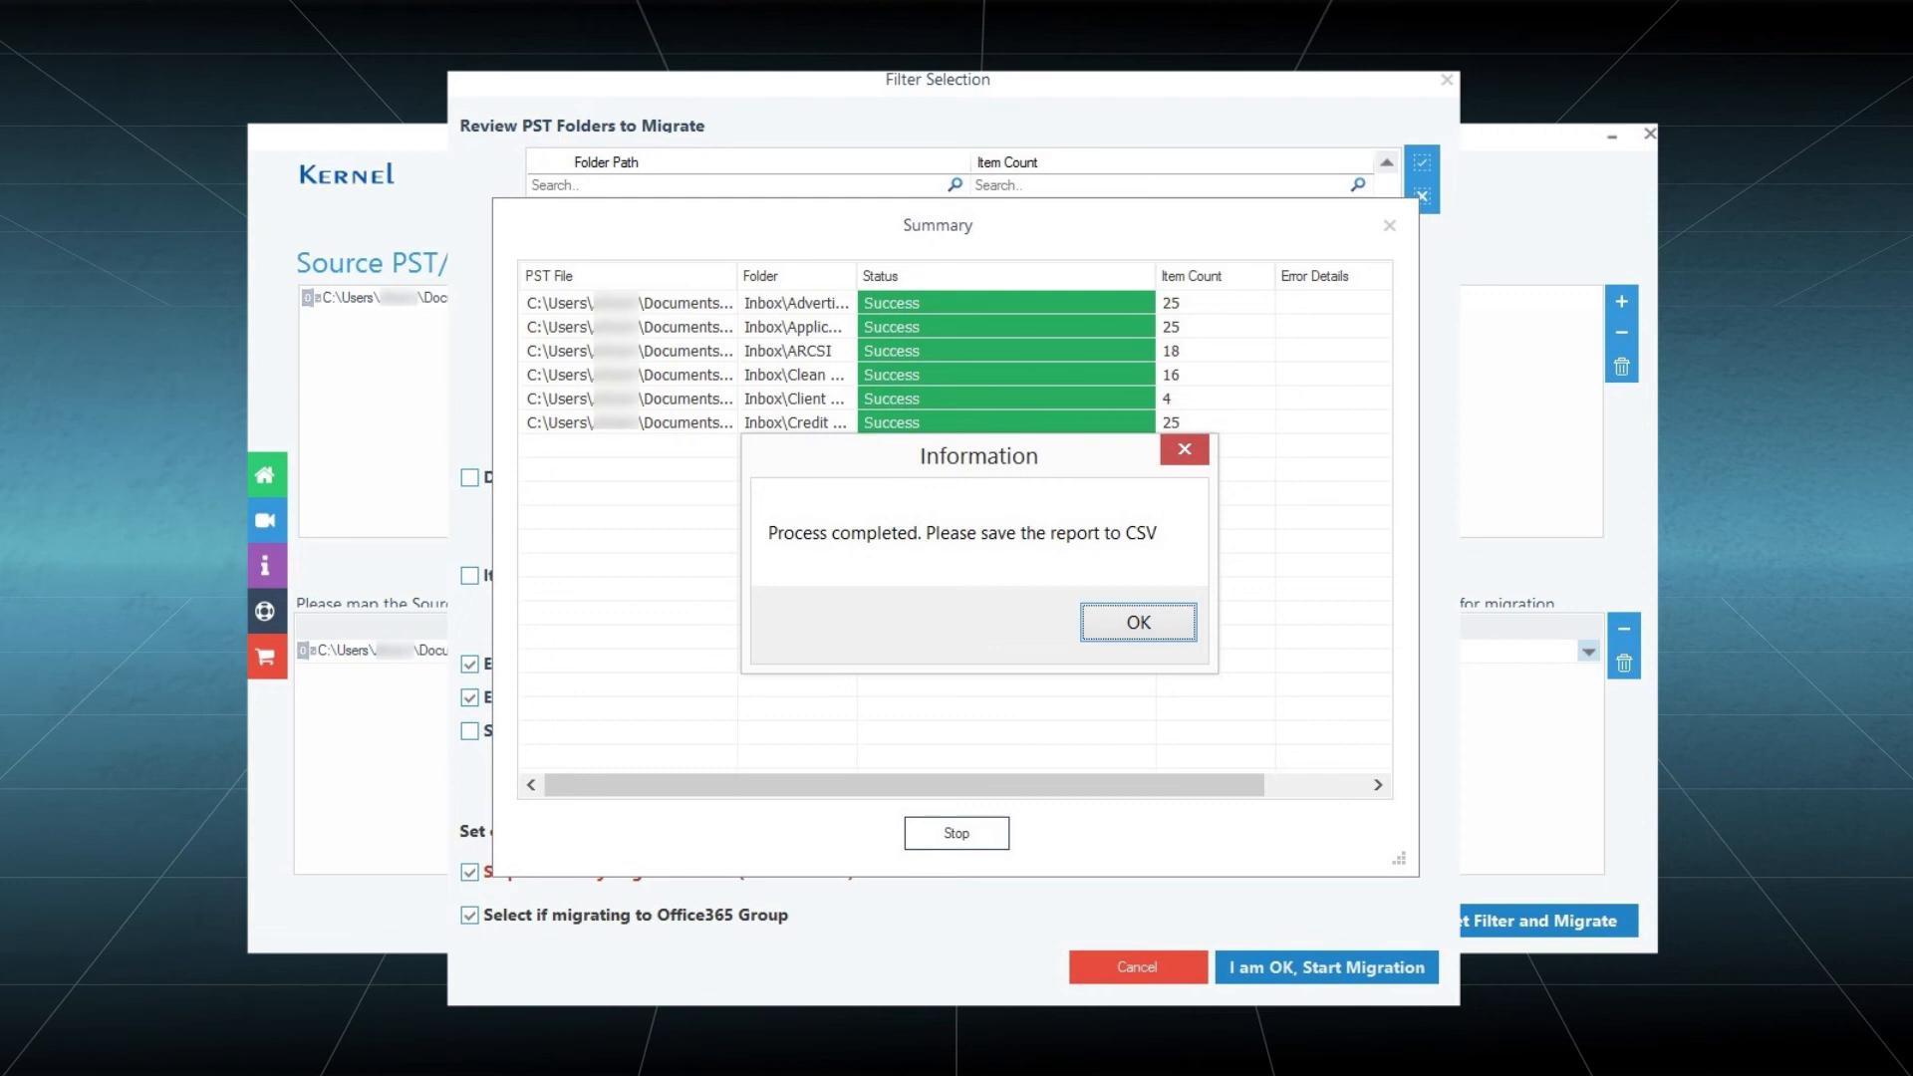
# - Dismiss the Process completed notice to view the all-Success migration summary
pyautogui.click(1136, 622)
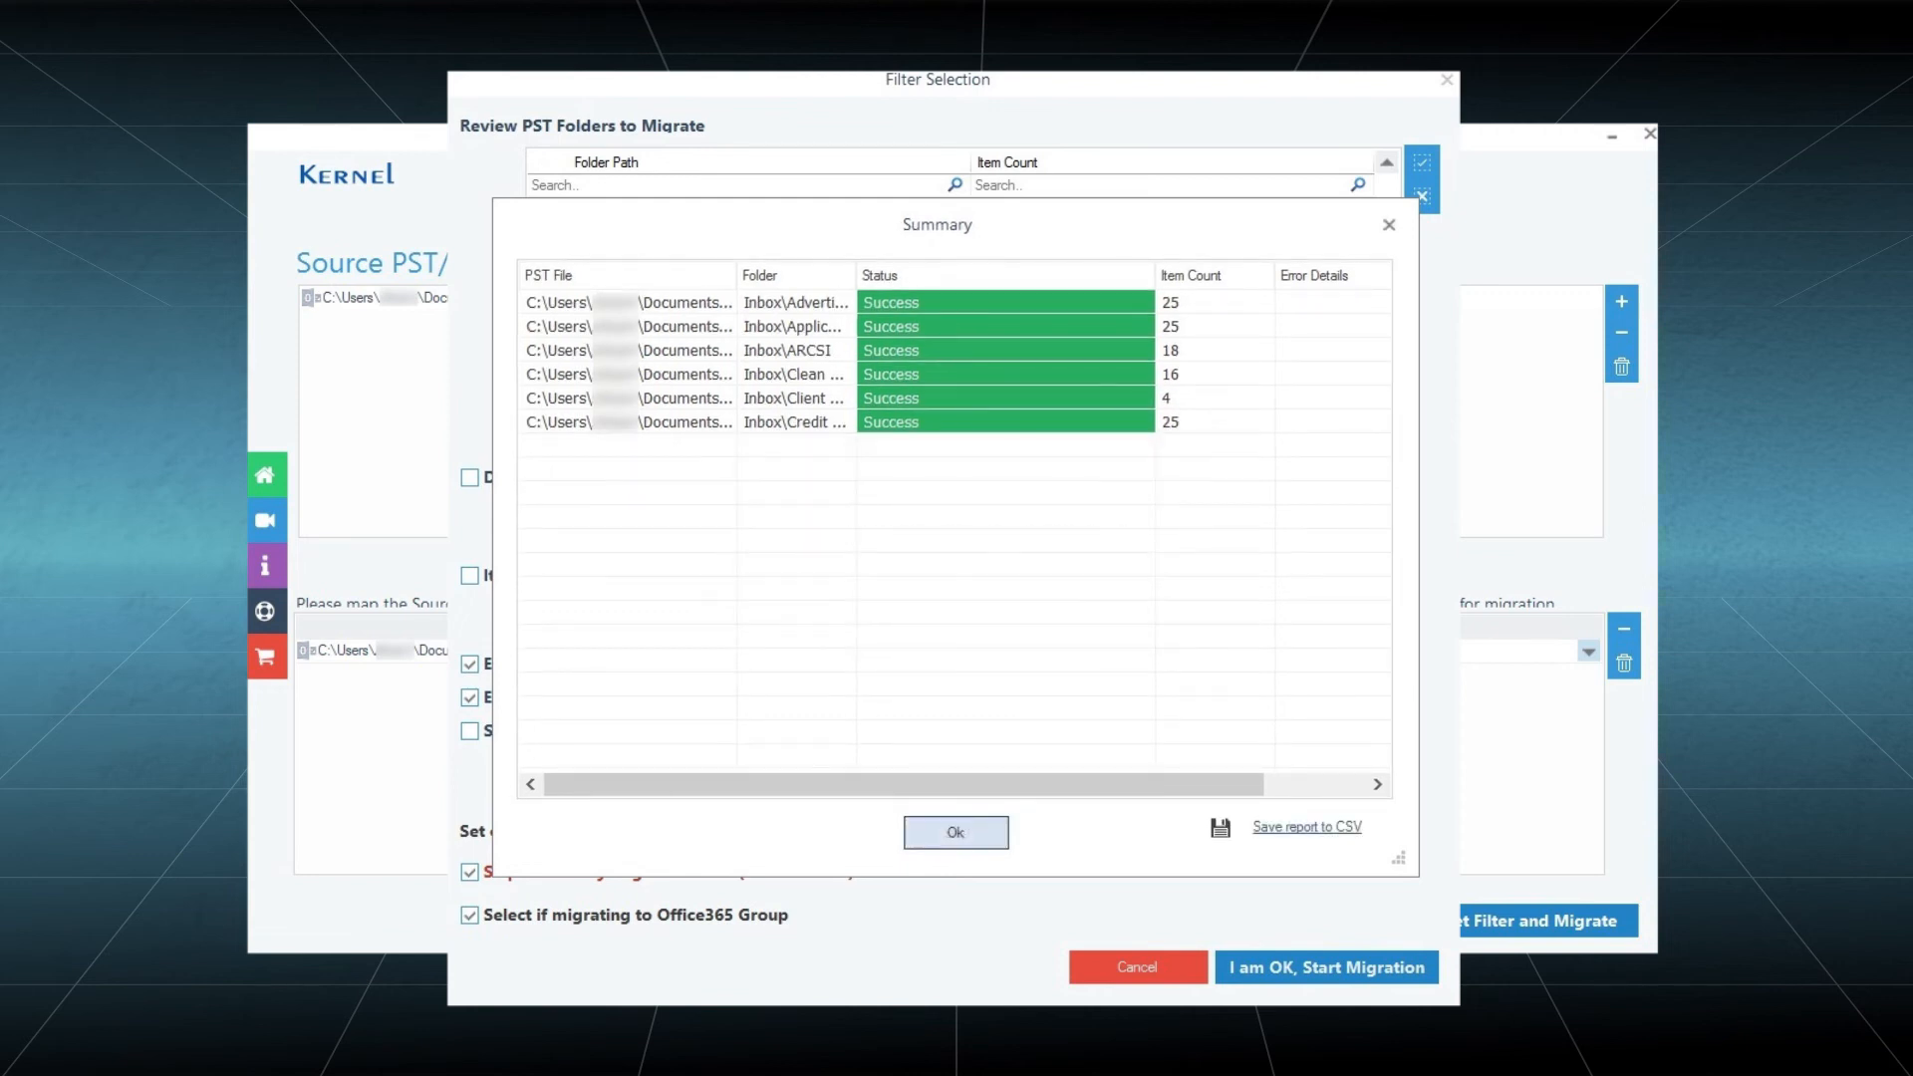